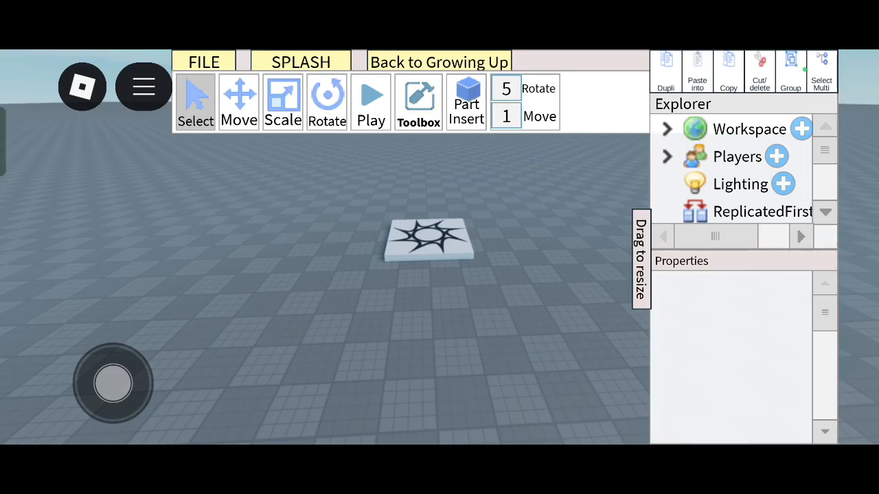
Insert the Steal a Thing model kit into Workspace from its asset ID via the Toolbox
left_click(419, 103)
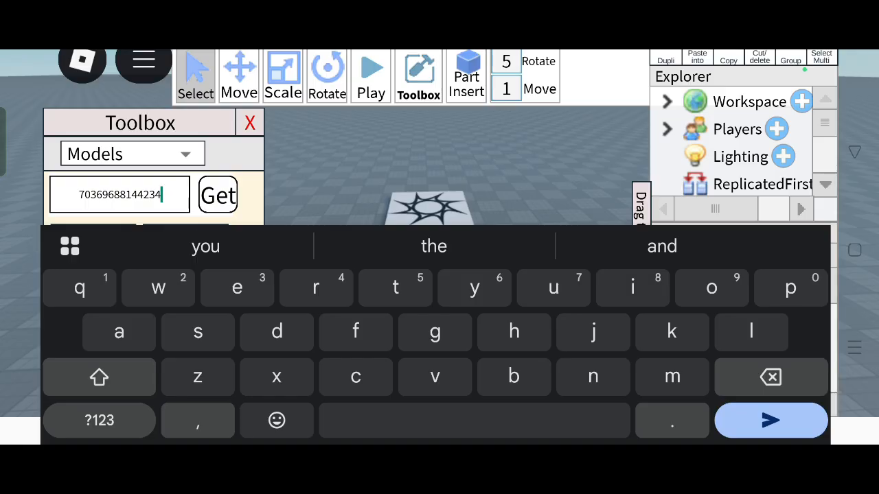
left_click(218, 194)
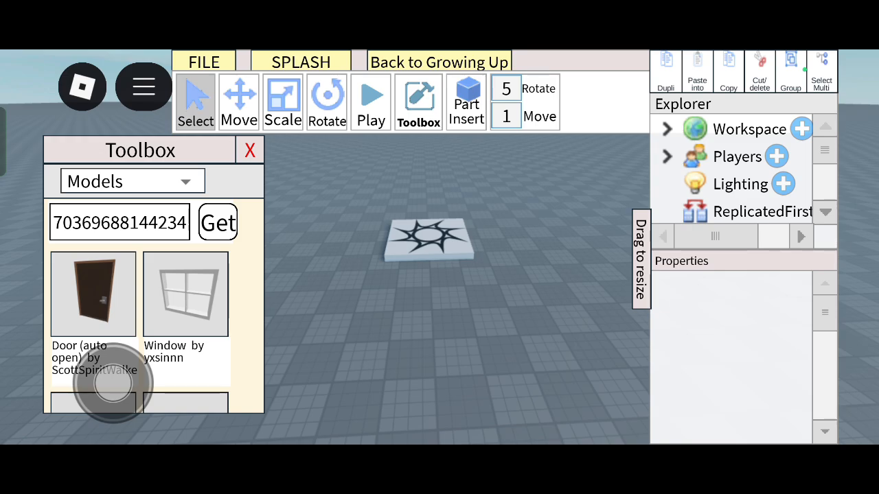
left_click(218, 222)
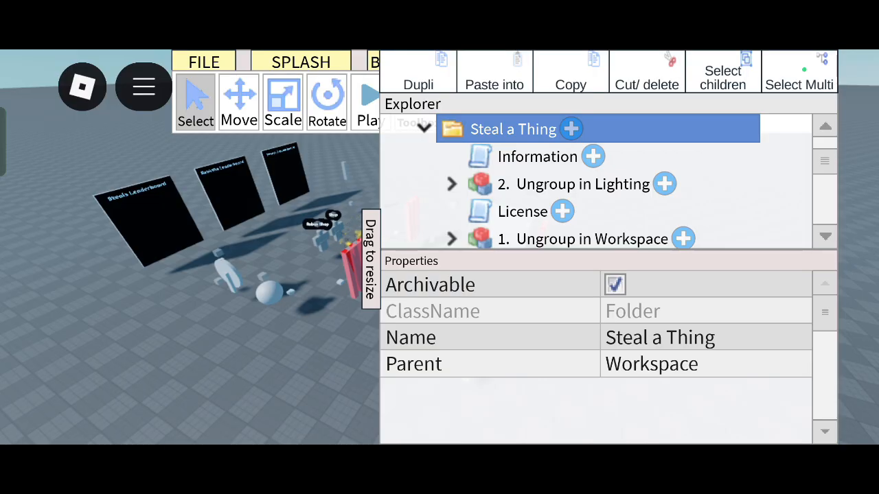
Select the Blur effect inside '2. Ungroup in Lighting' for moving
scroll("down", 3)
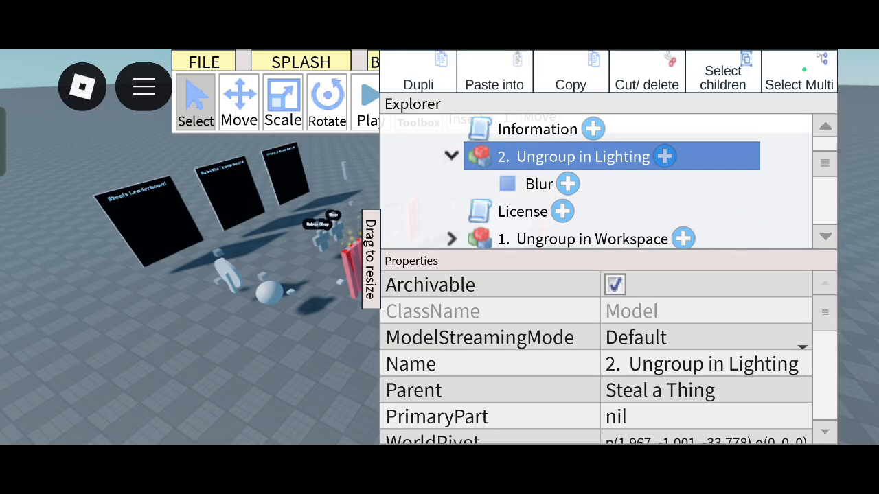
left_click(539, 183)
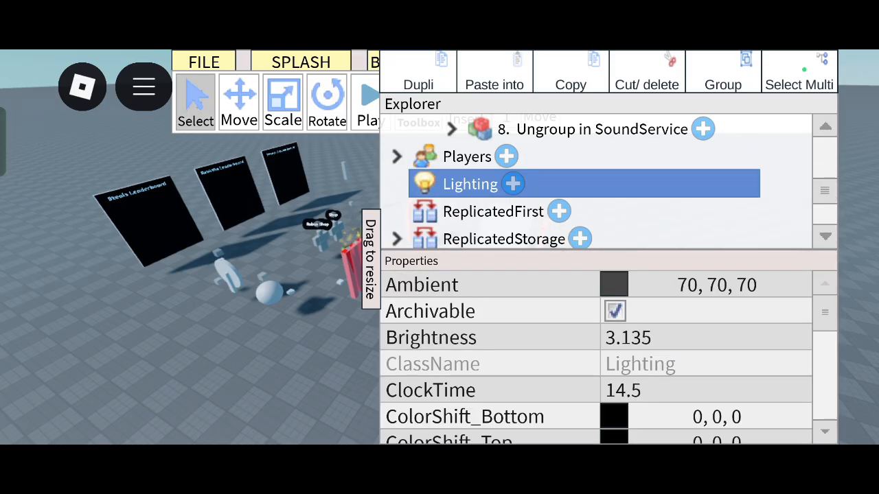
Paste Blur into Lighting, expand '1. Ungroup in Workspace' and multi-select its folders
left_click(396, 183)
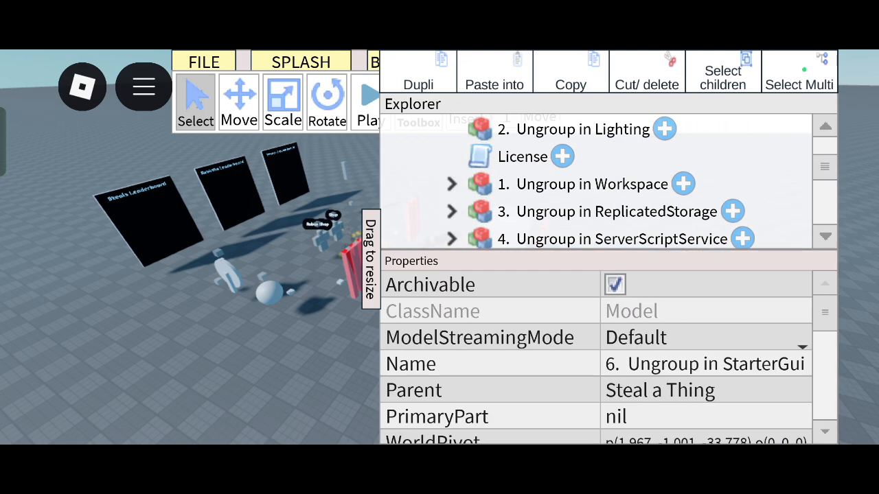
left_click(452, 184)
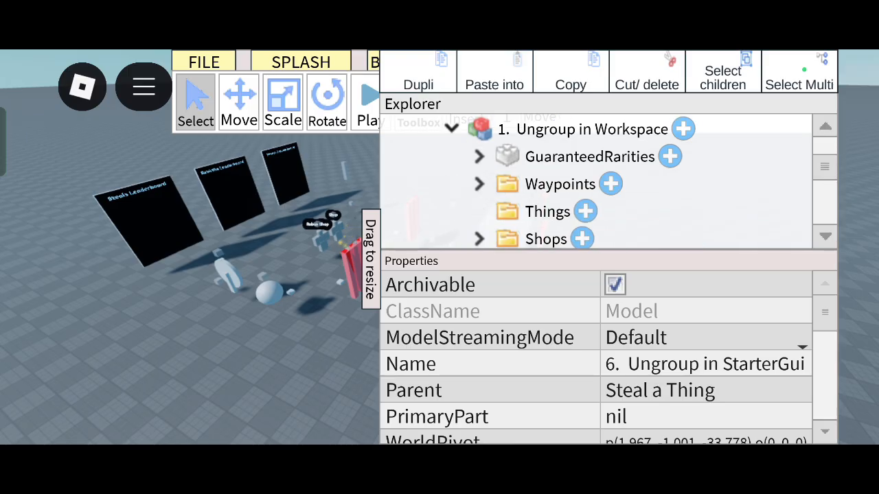
left_click(589, 156)
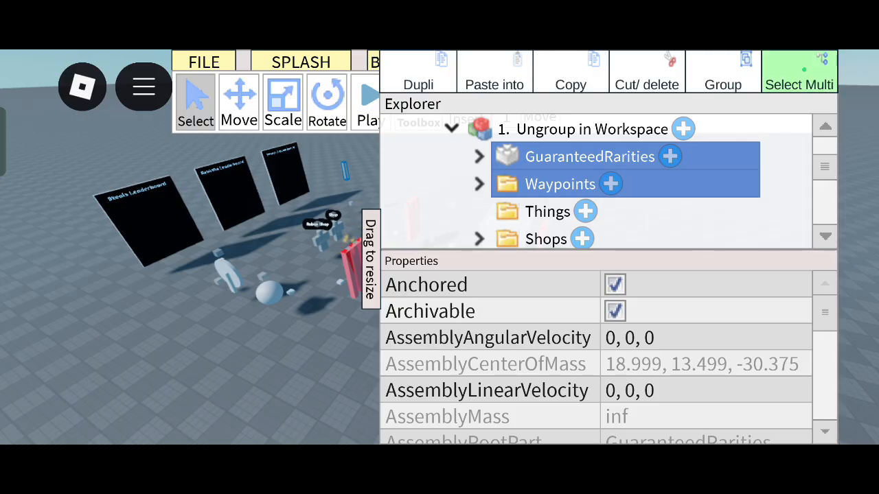
scroll("down", 3)
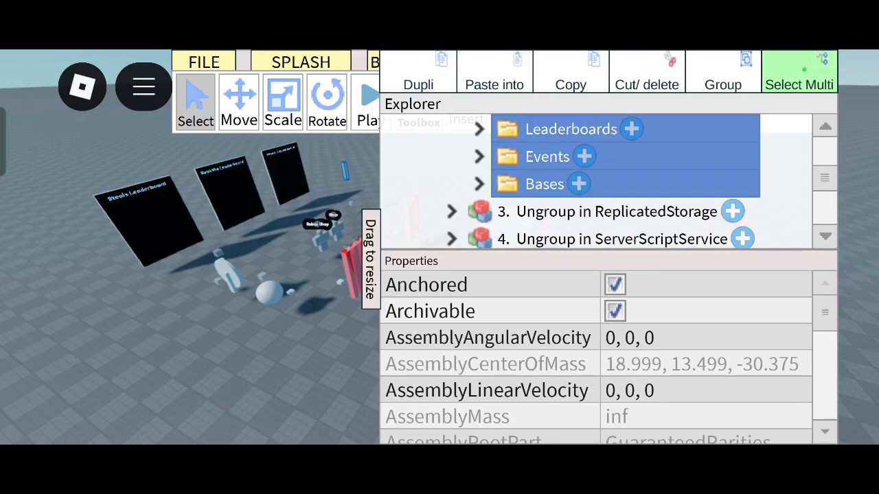
scroll("down", 3)
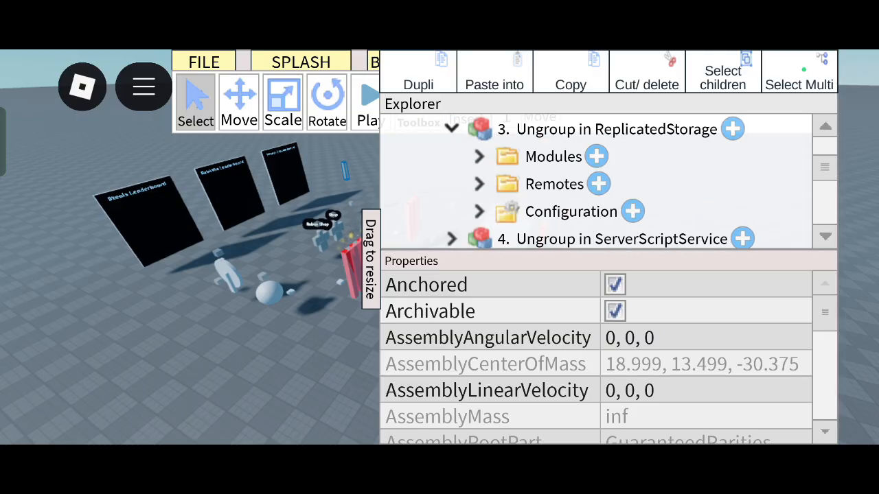
Cut the selected folders and paste the model contents into ReplicatedStorage
left_click(553, 156)
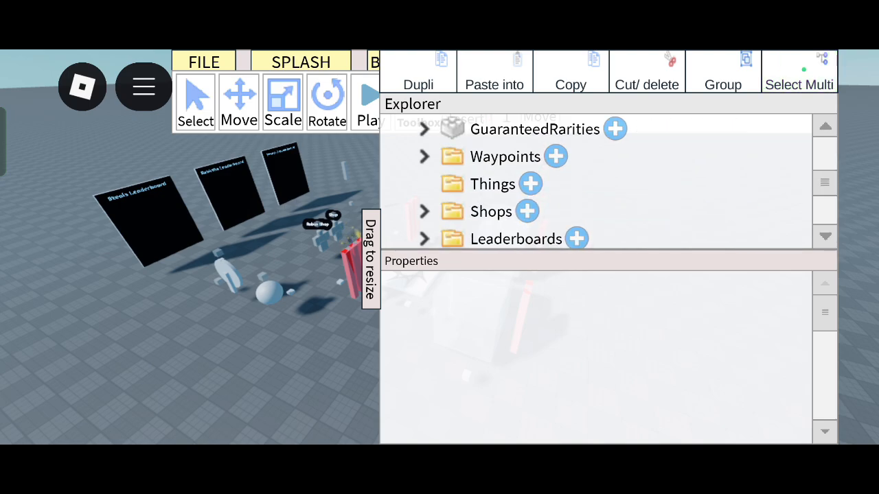
left_click(503, 211)
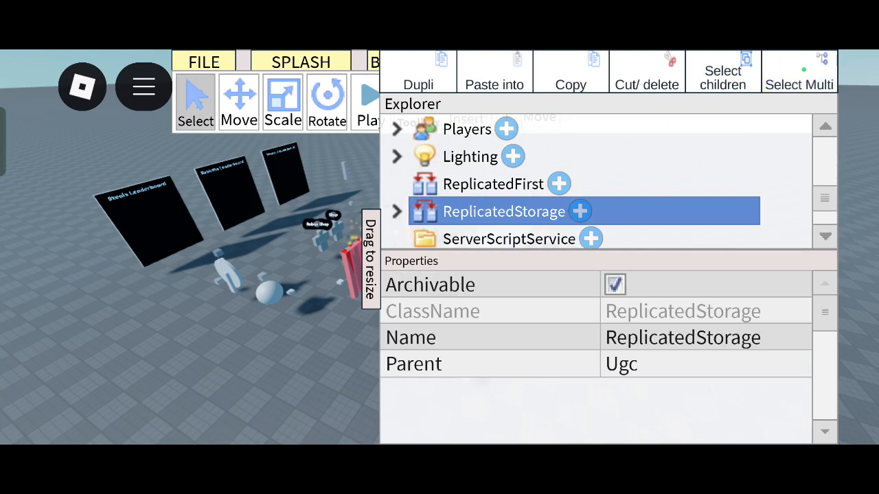
left_click(396, 210)
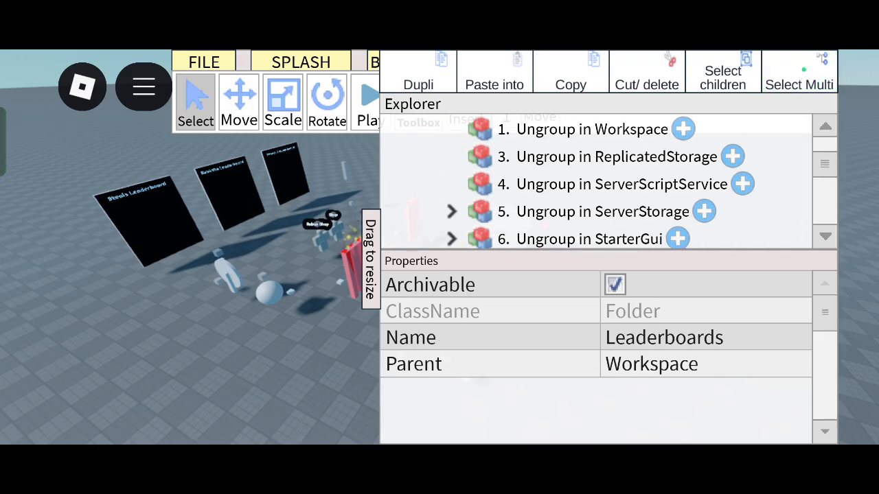
Expand '6. Ungroup in StarterGui' and move its ScreenGuis into StarterGui
left_click(452, 211)
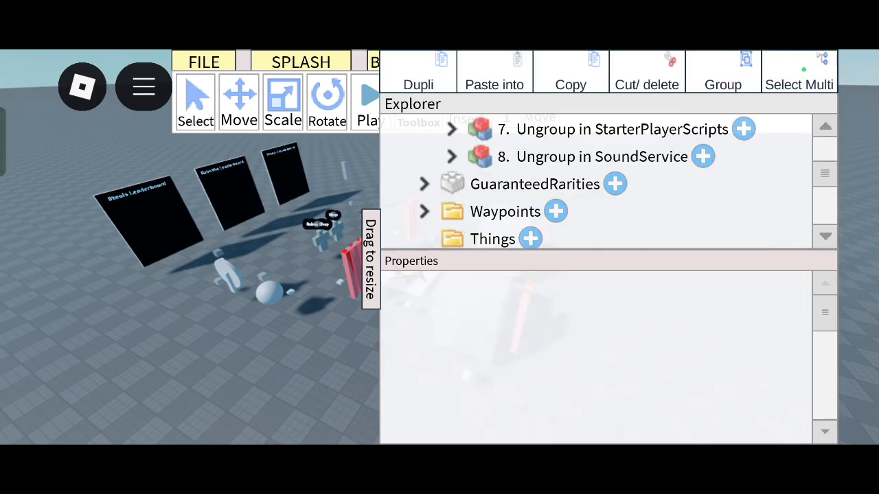
scroll("down", 3)
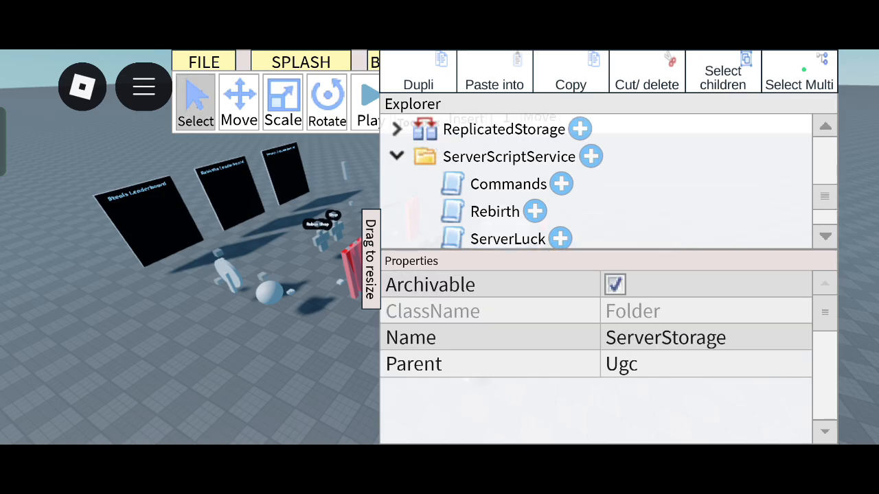
scroll("down", 3)
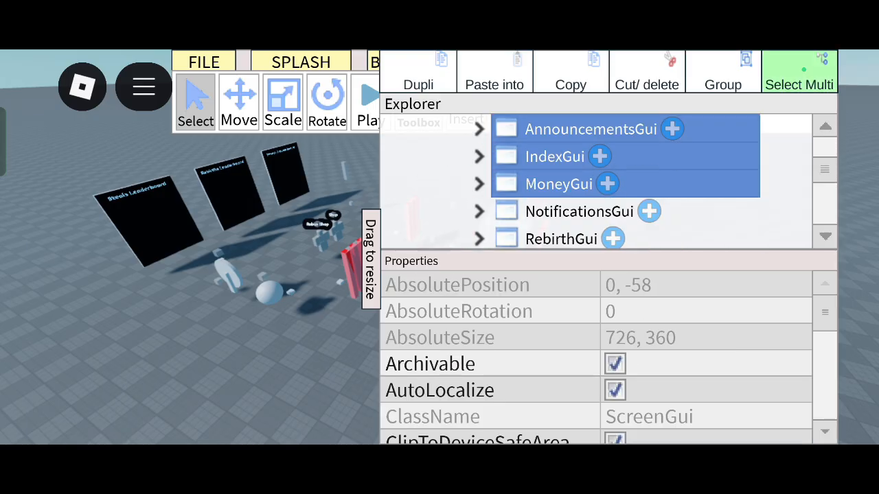
scroll("down", 3)
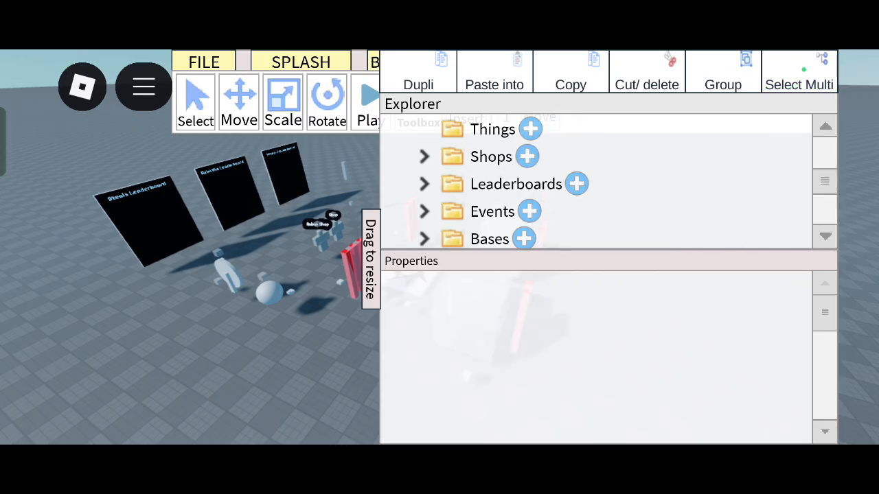
left_click(476, 157)
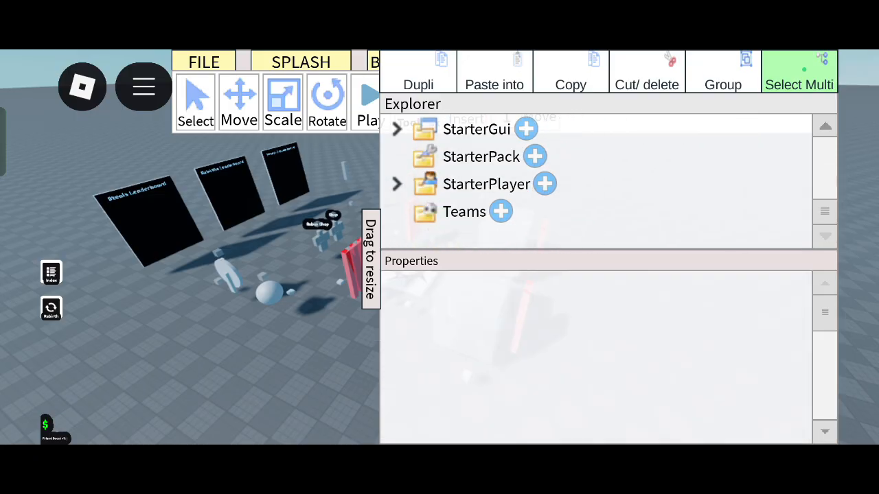
Paste the last model contents into their service and delete the emptied Ungroup models
left_click(396, 184)
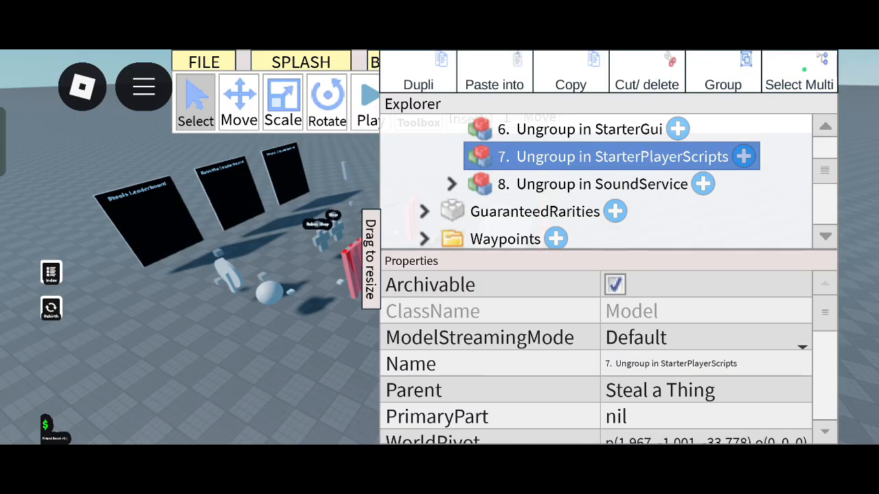
left_click(597, 183)
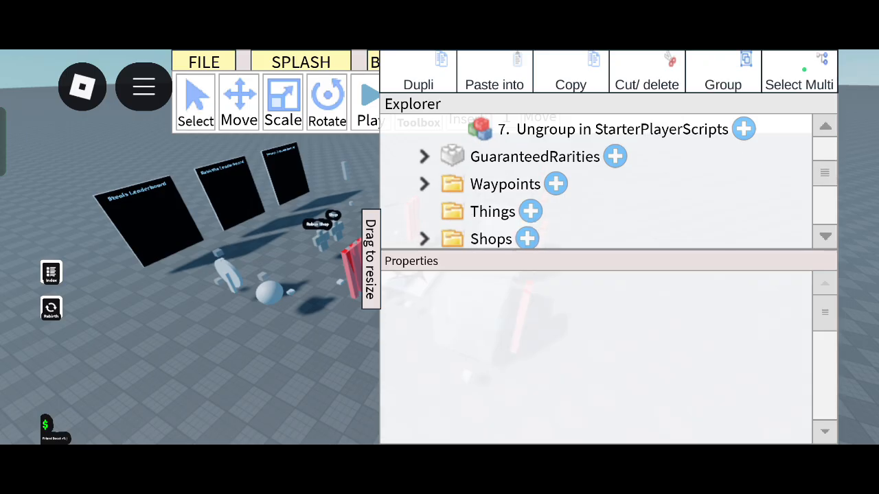
scroll("down", 3)
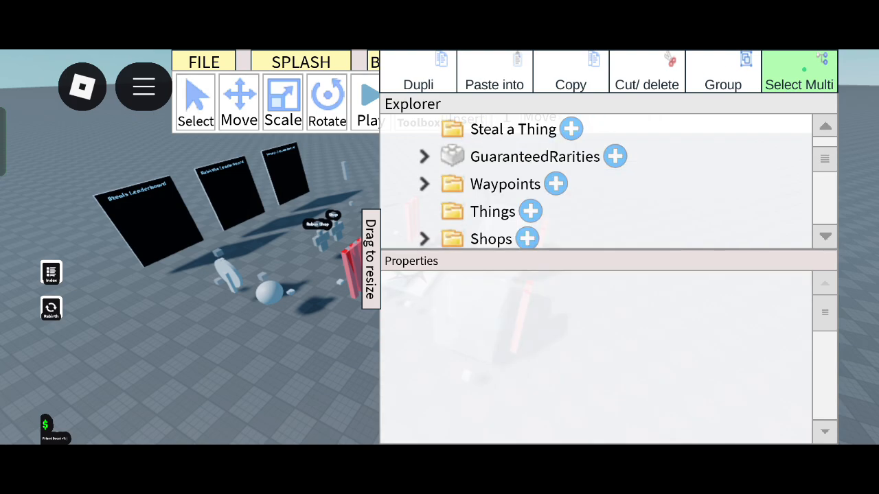
Delete the empty Steal a Thing folder from Workspace
left_click(513, 129)
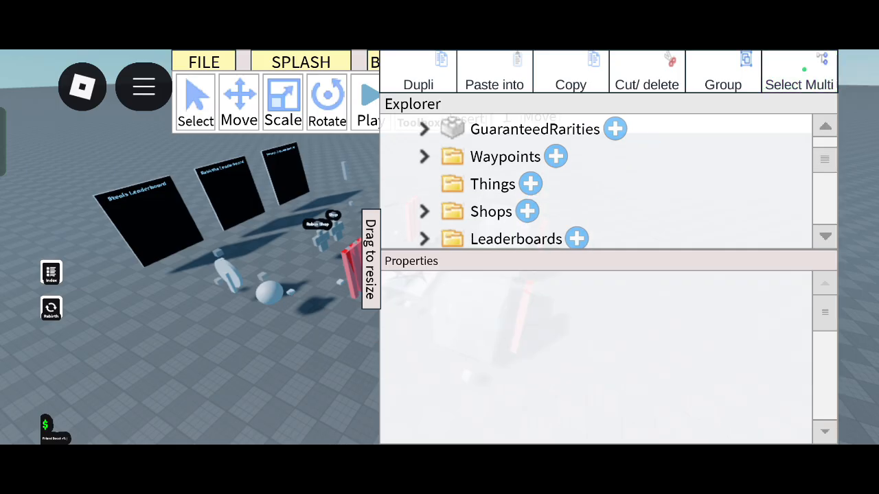
left_click(504, 156)
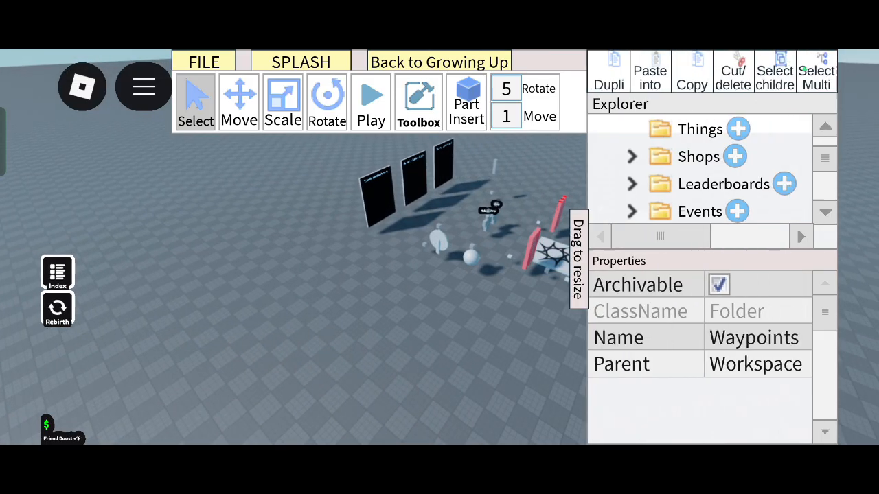
Save the place to a slot via FILE > Save, then publish it
left_click(203, 62)
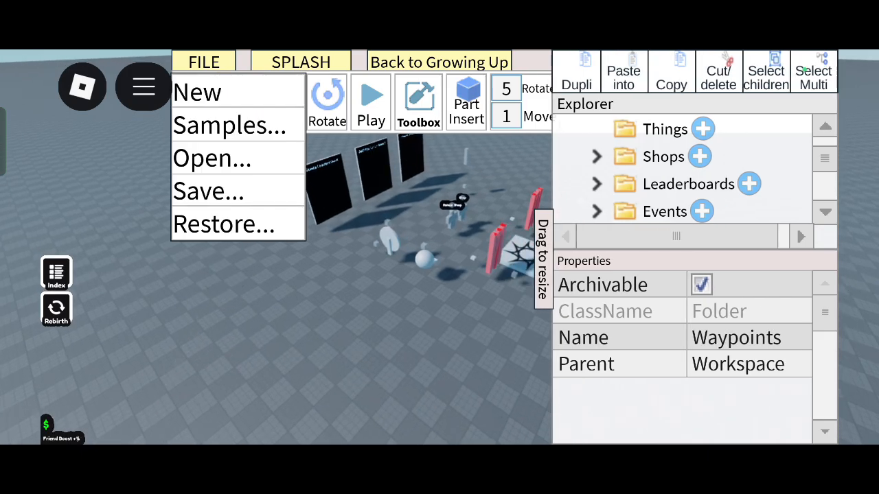
left_click(208, 191)
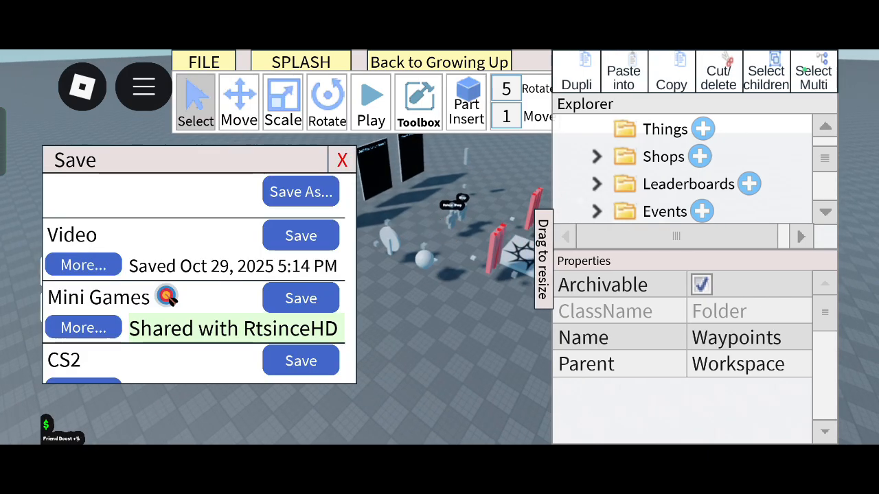
left_click(300, 235)
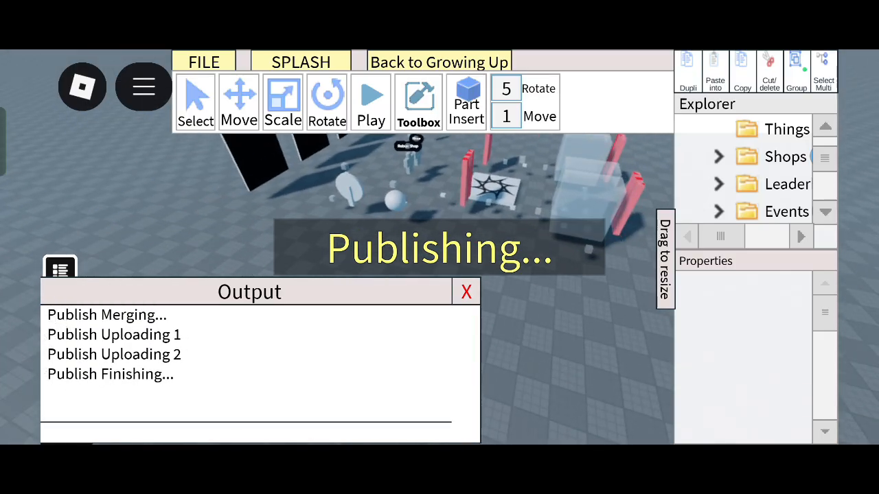
left_click(467, 292)
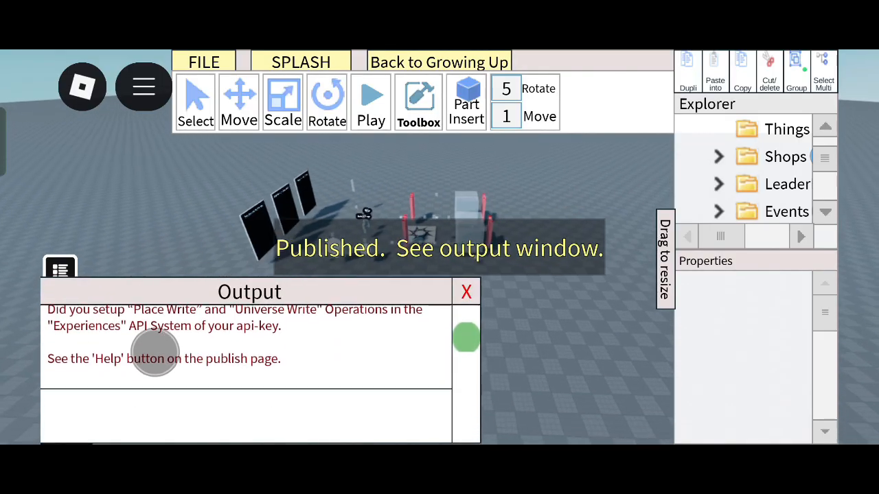
Join the published game, open the 45-Robux Spin purchase at the wheel, then cancel it
left_click(466, 292)
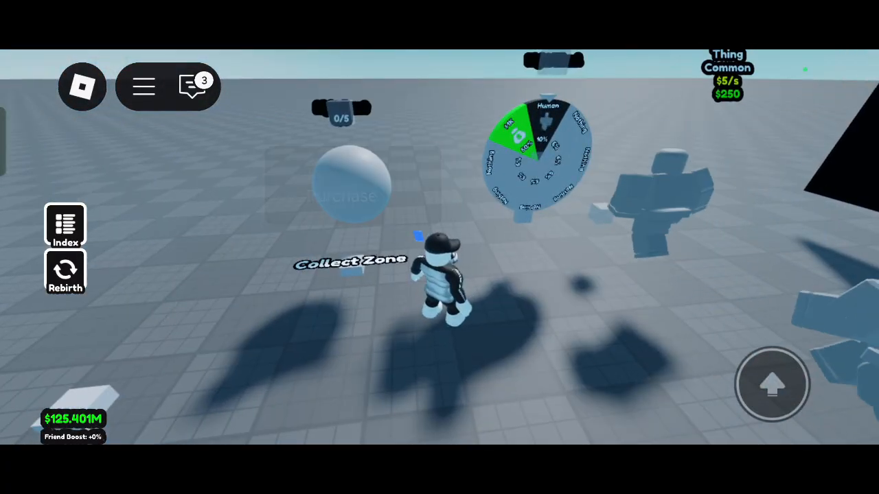
left_click(351, 185)
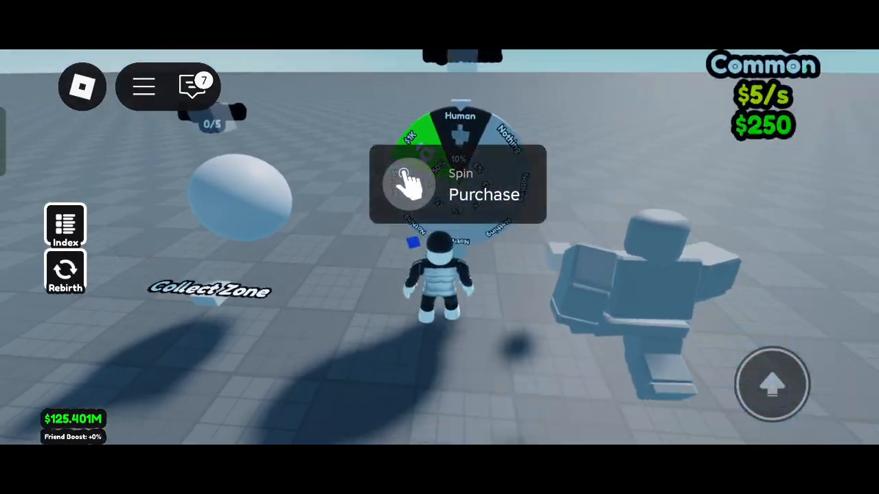
left_click(483, 195)
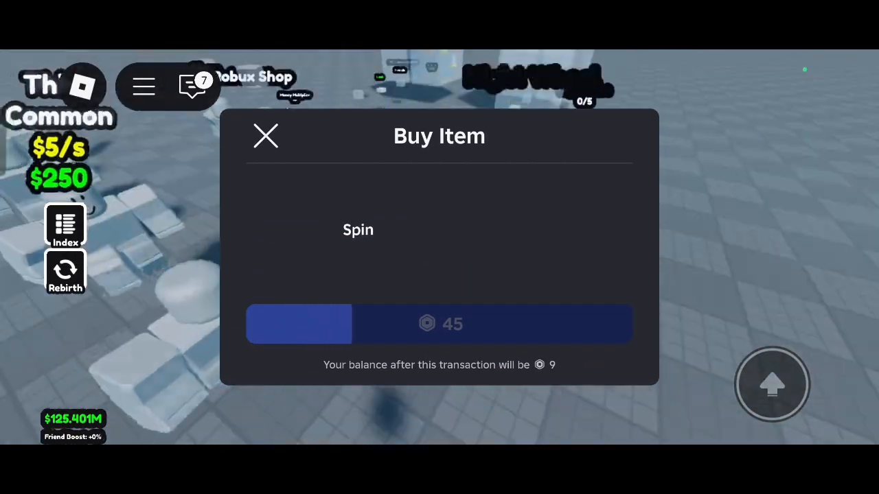
left_click(265, 135)
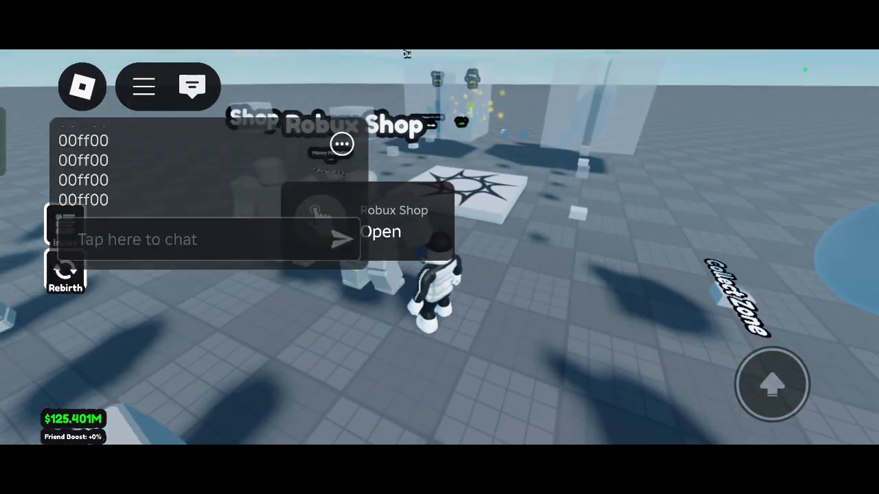